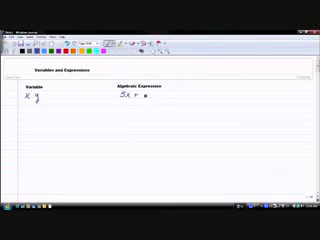
pyautogui.write('6')
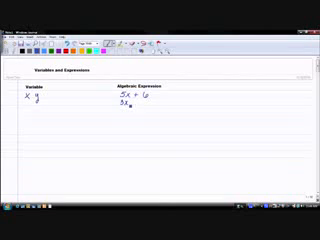
pyautogui.write('=')
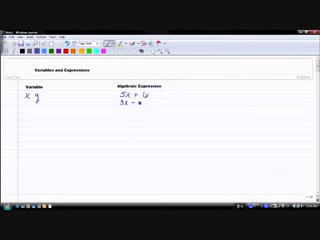